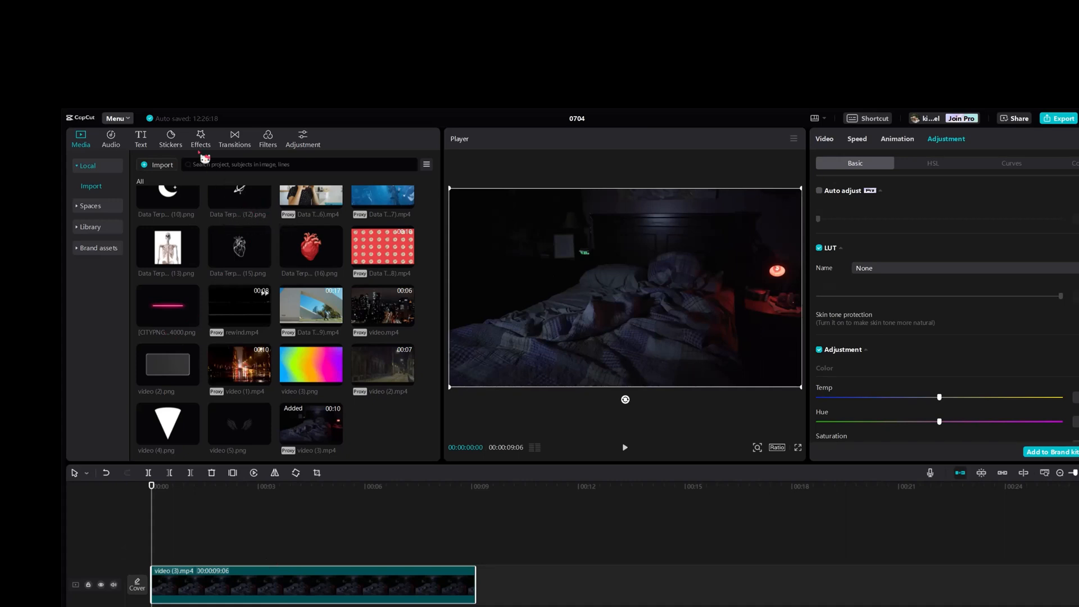
Show the video effects library and shift the bedroom clip's hue slightly down
{"action": "left_click", "coordinate": [200, 138]}
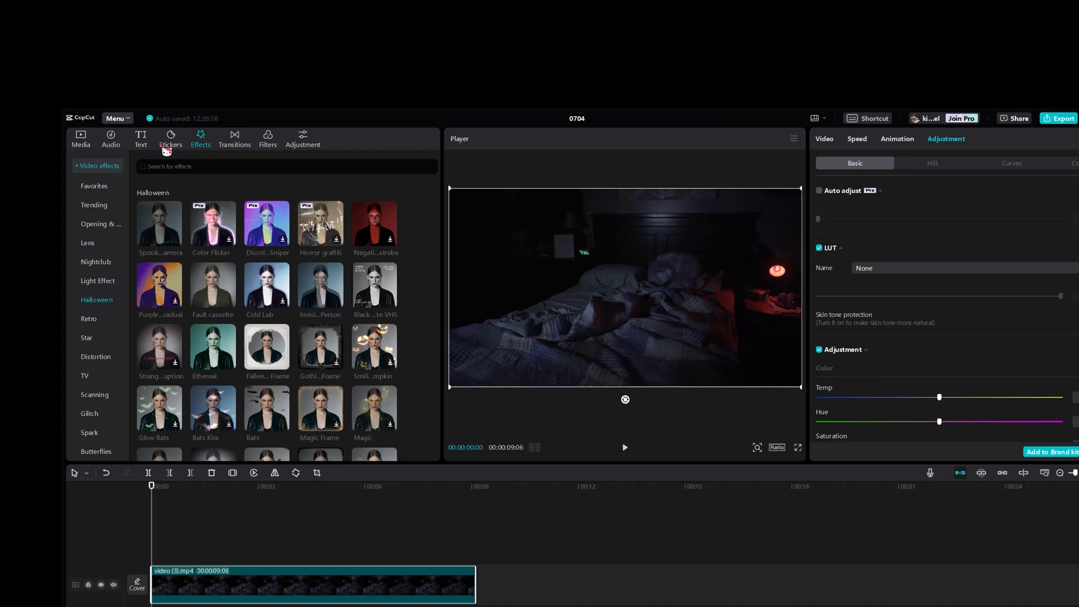
{"action": "type", "text": "z"}
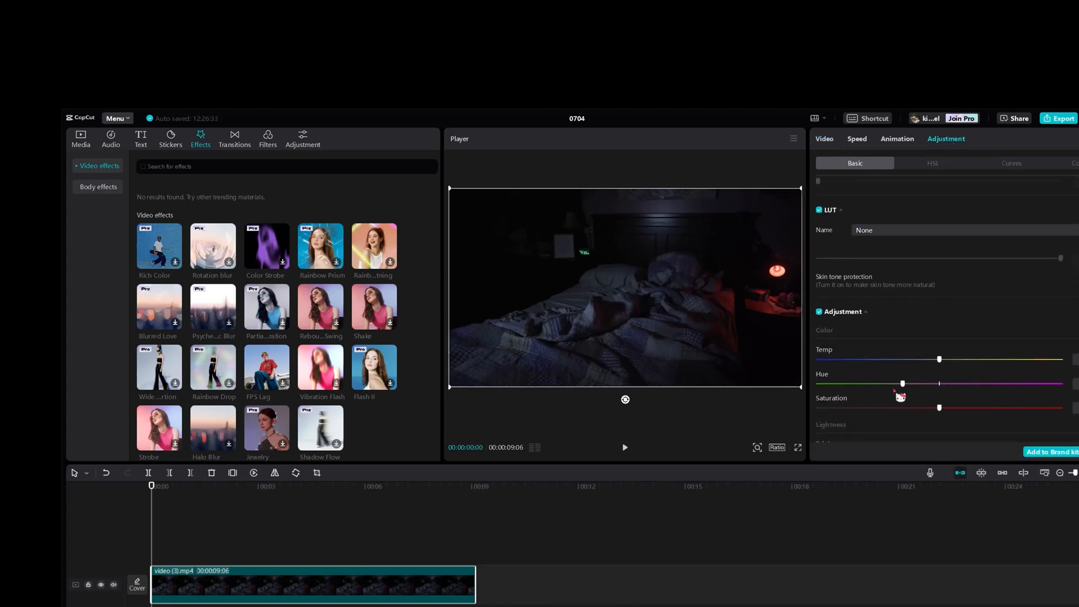
Raise the clip's Temp and pull Saturation and Brightness down for a darker grade
{"action": "left_click_drag", "start_coordinate": [938, 358], "coordinate": [962, 359]}
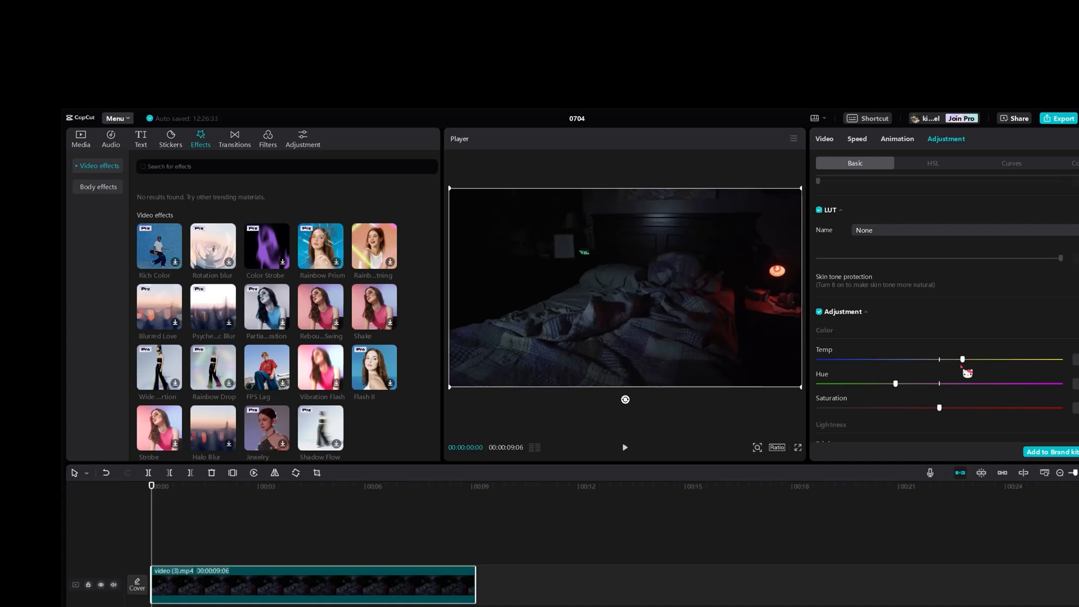
{"action": "left_click_drag", "start_coordinate": [962, 358], "coordinate": [973, 359]}
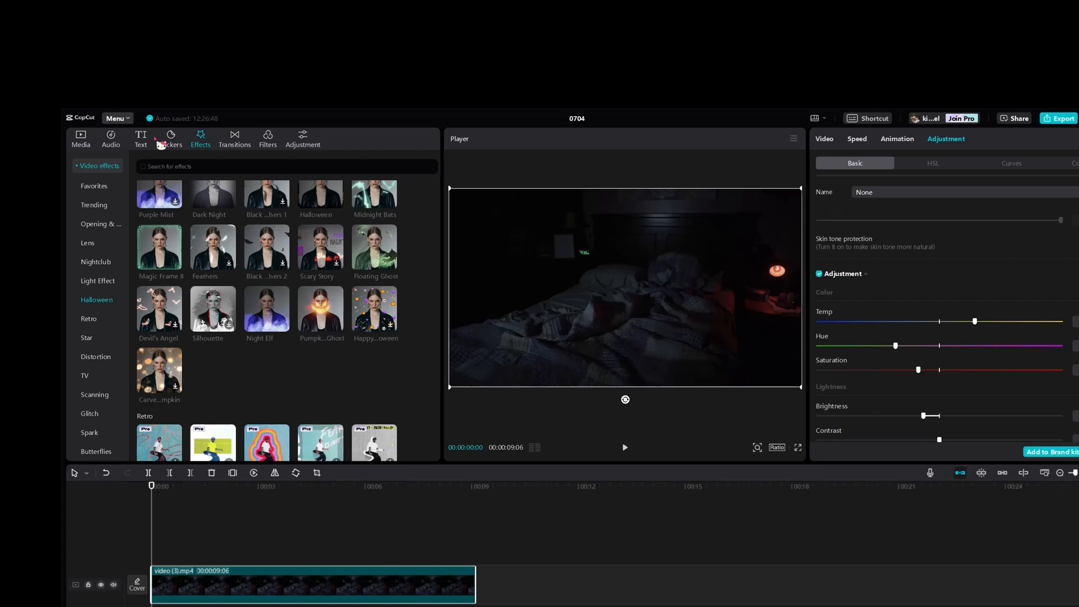
Add the Mono Night Vision filter across the full clip and settle its Strength at a reduced level
{"action": "left_click", "coordinate": [268, 138]}
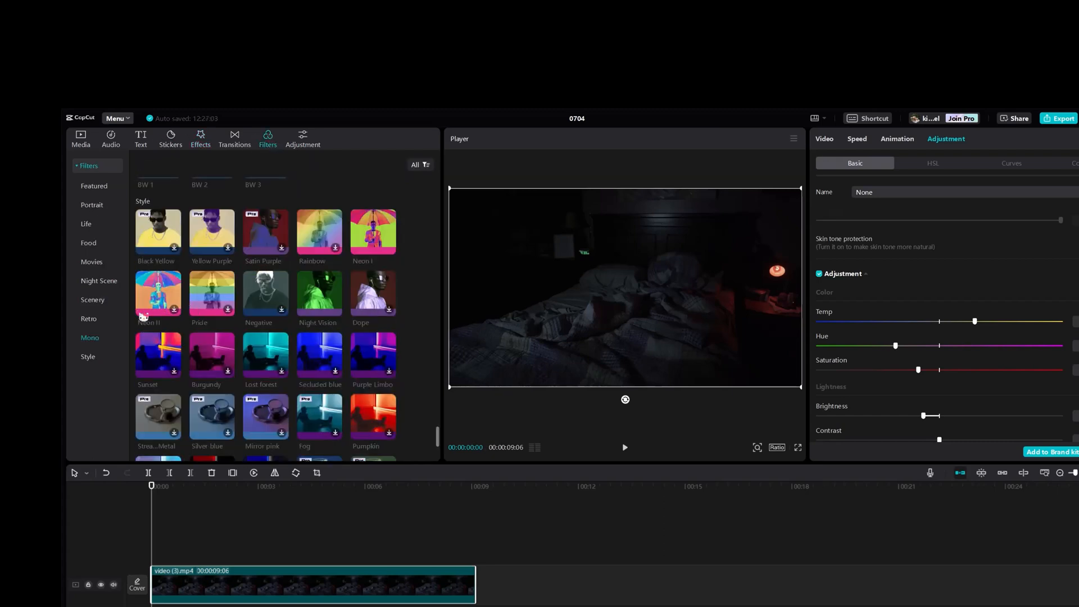
{"action": "left_click", "coordinate": [318, 292]}
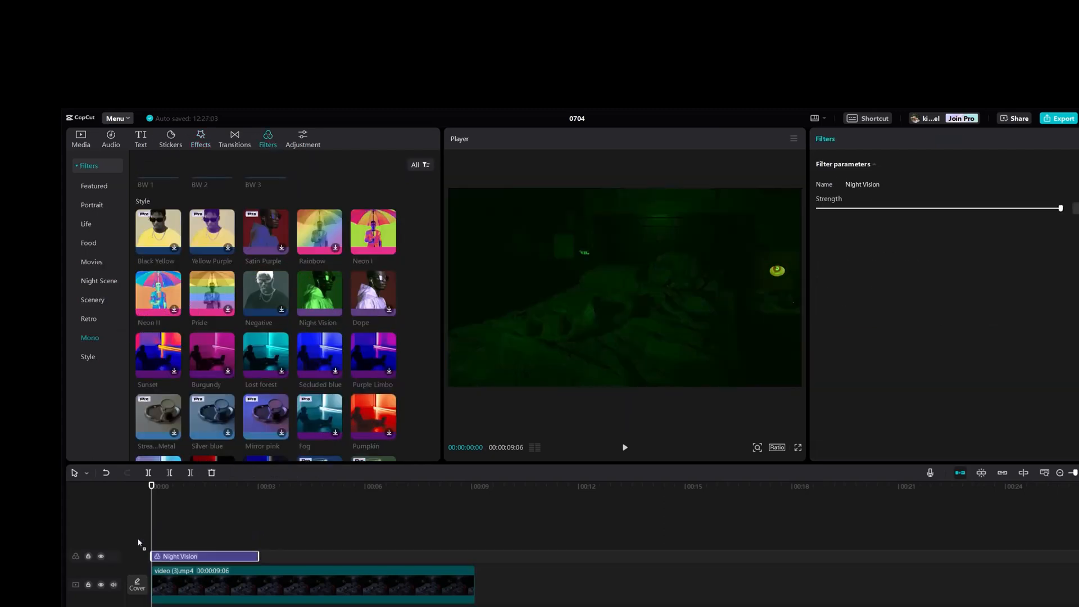
{"action": "left_click_drag", "start_coordinate": [256, 556], "coordinate": [471, 556]}
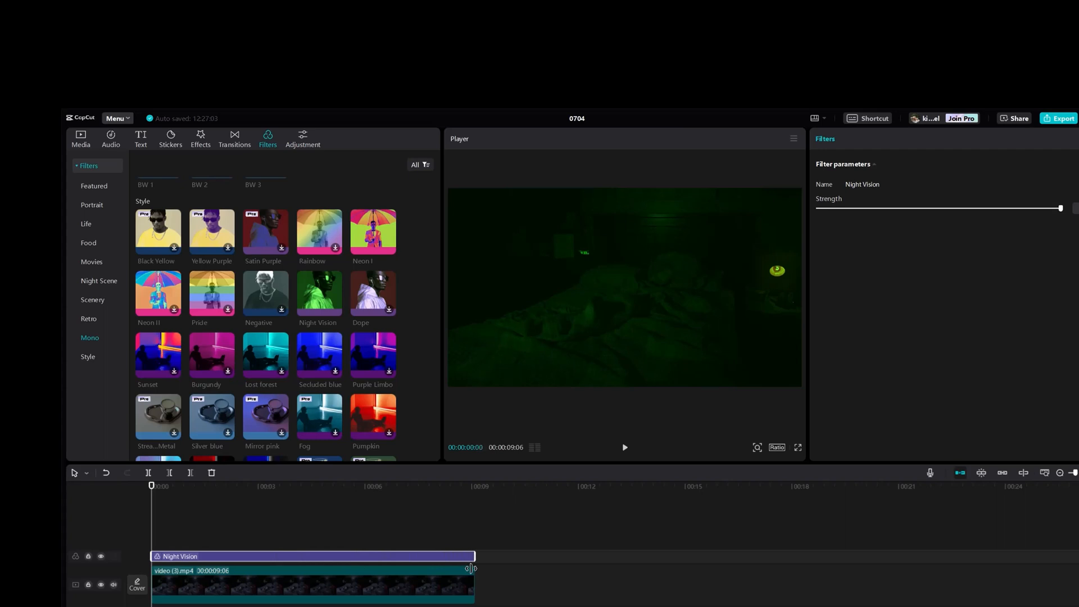
{"action": "left_click_drag", "start_coordinate": [1060, 208], "coordinate": [915, 208]}
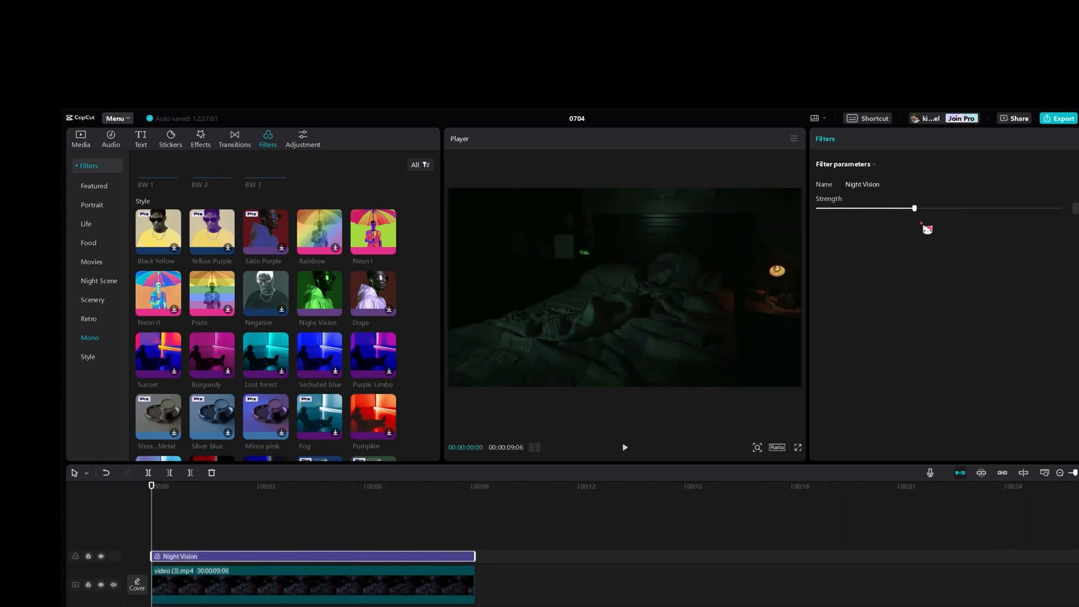
{"action": "left_click_drag", "start_coordinate": [915, 208], "coordinate": [951, 208]}
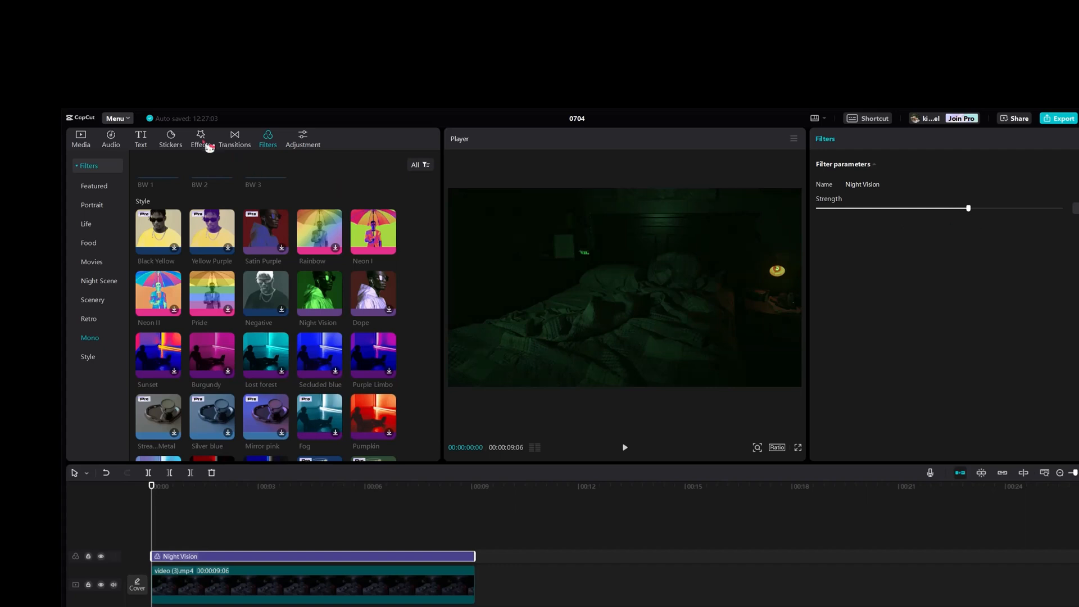
Apply the Halloween Ethereal effect over the whole clip with lowered Filters, Blur and Rotate amounts
{"action": "left_click", "coordinate": [200, 137]}
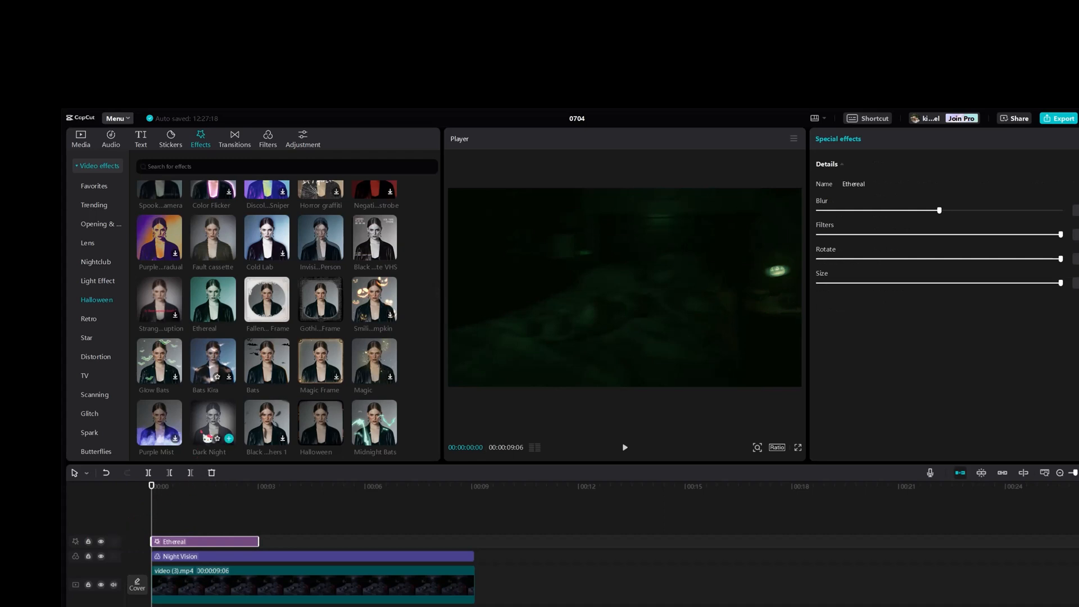
{"action": "left_click_drag", "start_coordinate": [260, 542], "coordinate": [456, 546]}
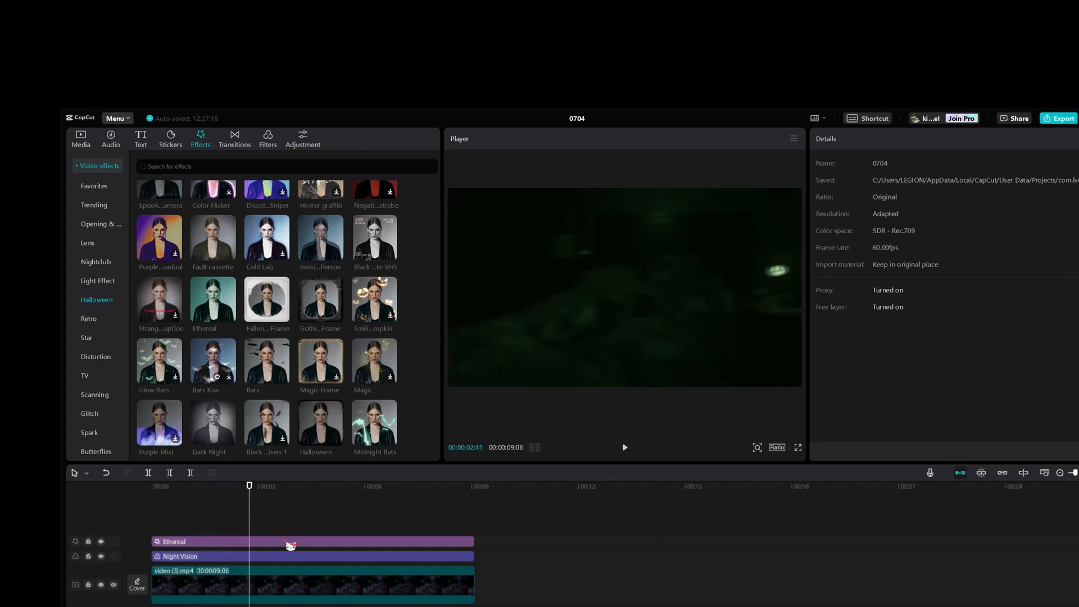
{"action": "left_click", "coordinate": [275, 542]}
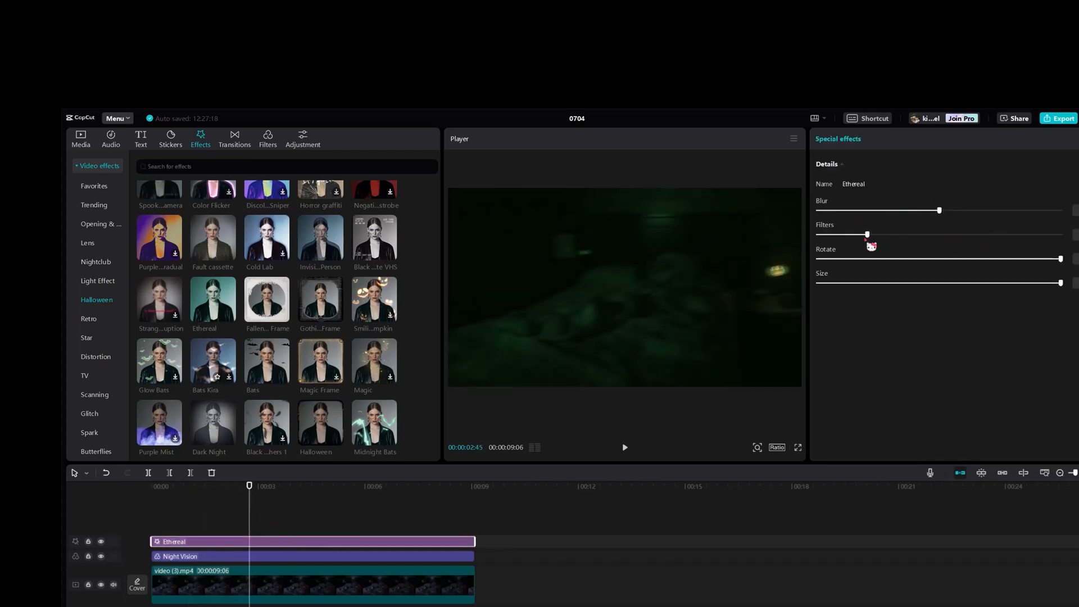
{"action": "left_click_drag", "start_coordinate": [866, 235], "coordinate": [961, 234]}
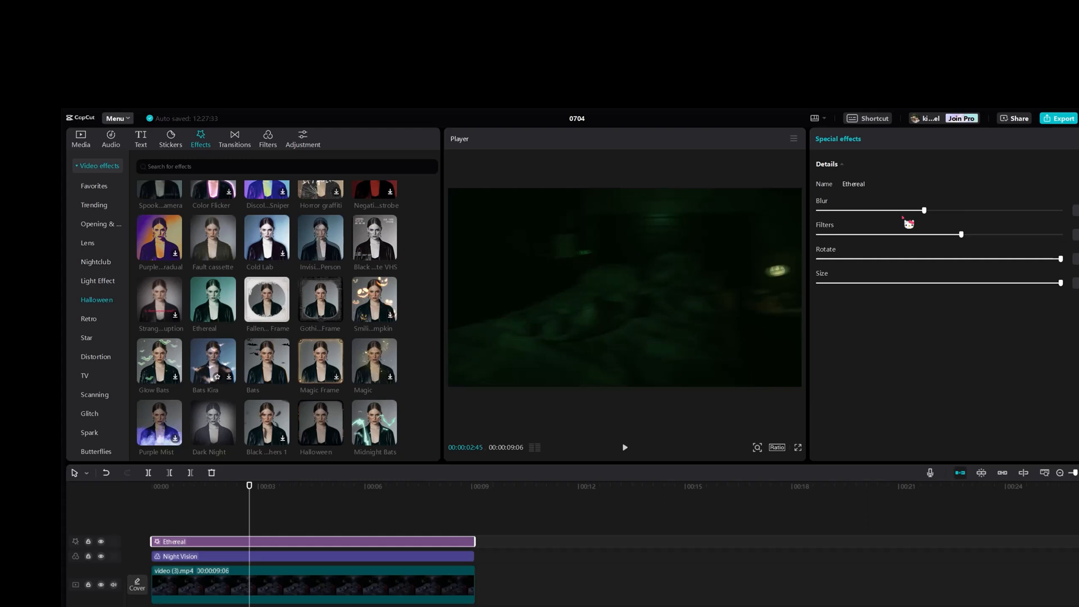
{"action": "left_click_drag", "start_coordinate": [1059, 258], "coordinate": [861, 258]}
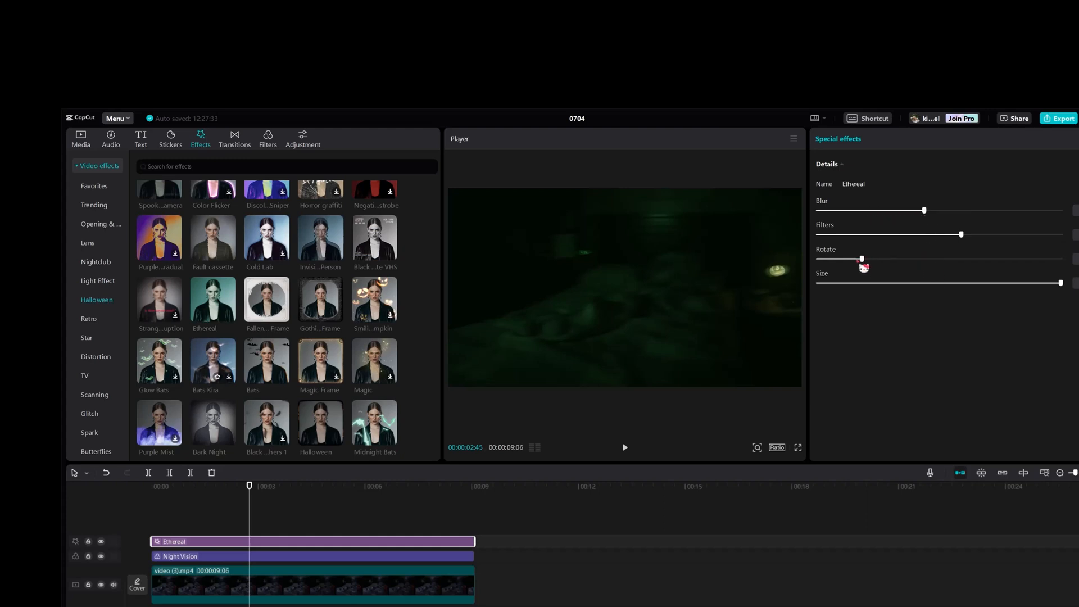
{"action": "left_click_drag", "start_coordinate": [862, 259], "coordinate": [976, 259]}
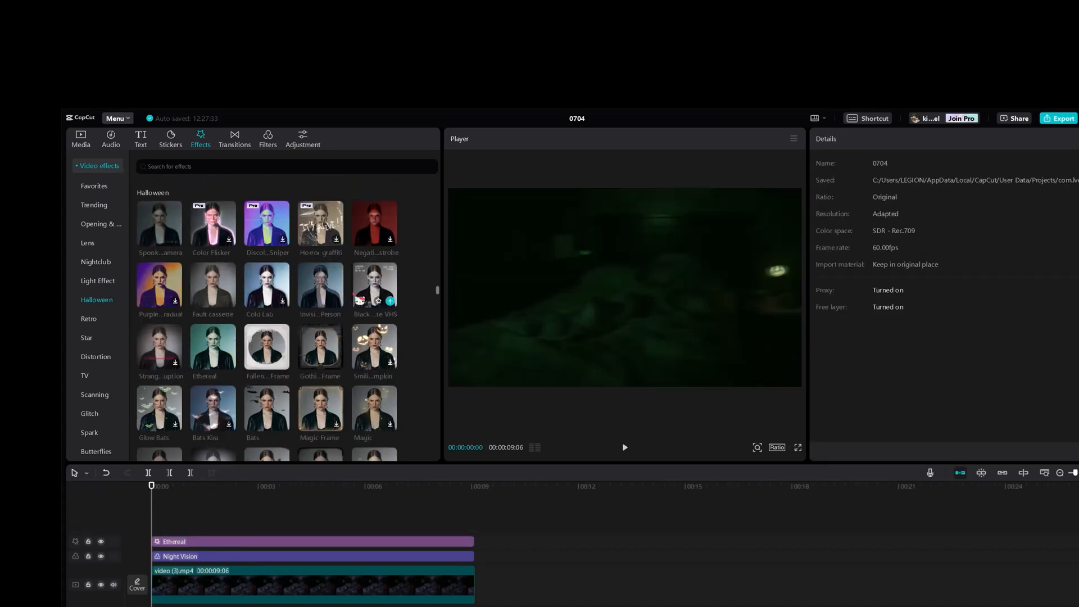
Add the Halloween Spooky Camera effect and extend it to the full clip length
{"action": "left_click", "coordinate": [159, 216]}
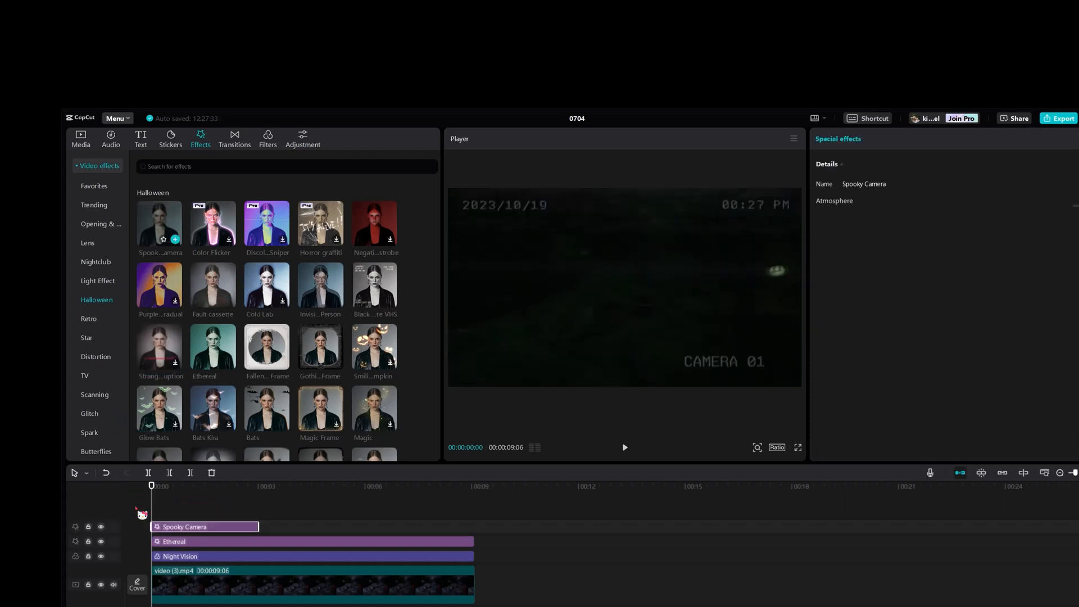
{"action": "left_click_drag", "start_coordinate": [260, 526], "coordinate": [492, 526]}
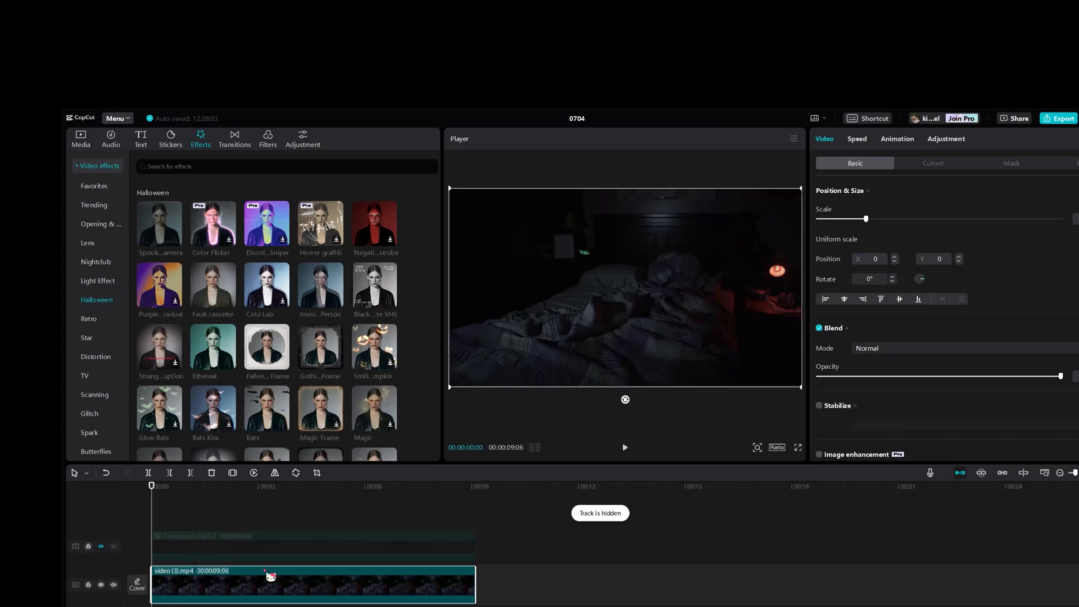
Unhide the compound clip track and break it back into its effect, filter and video layers
{"action": "left_click", "coordinate": [946, 138]}
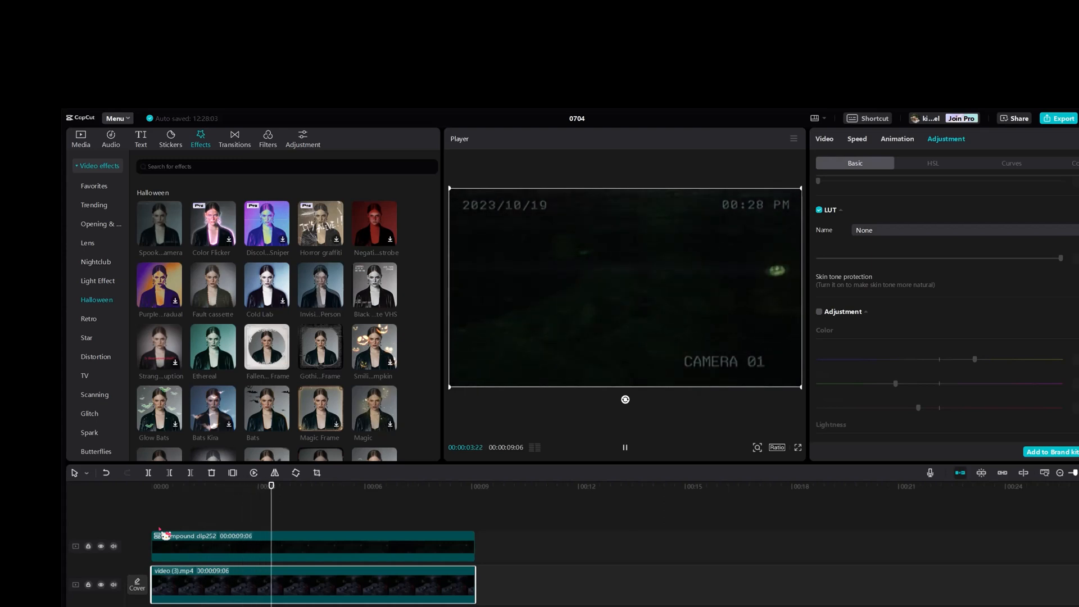
{"action": "left_click", "coordinate": [623, 447]}
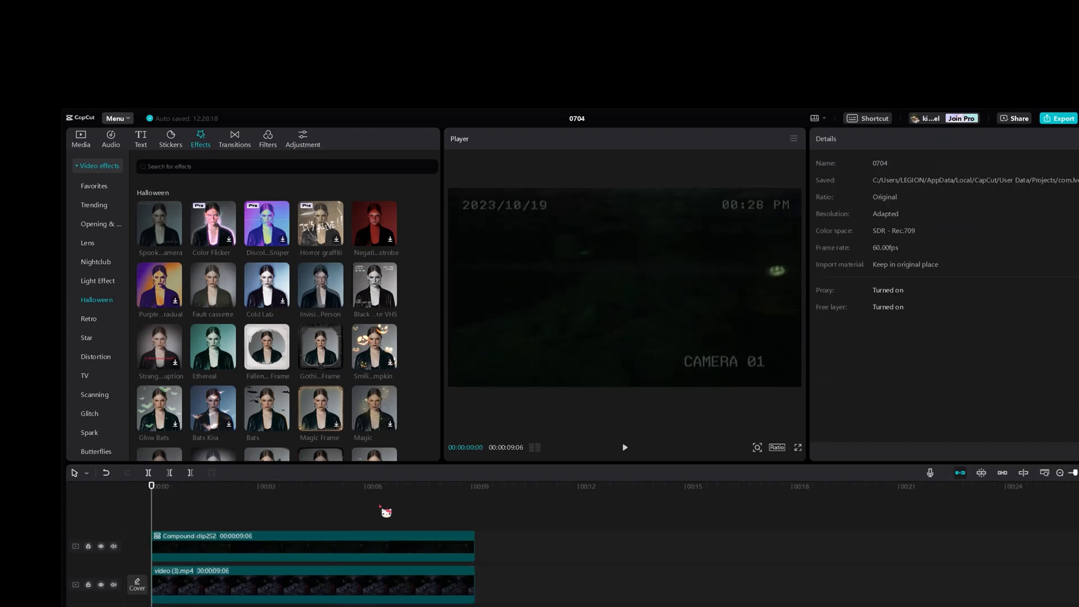
{"action": "right_click", "coordinate": [200, 546]}
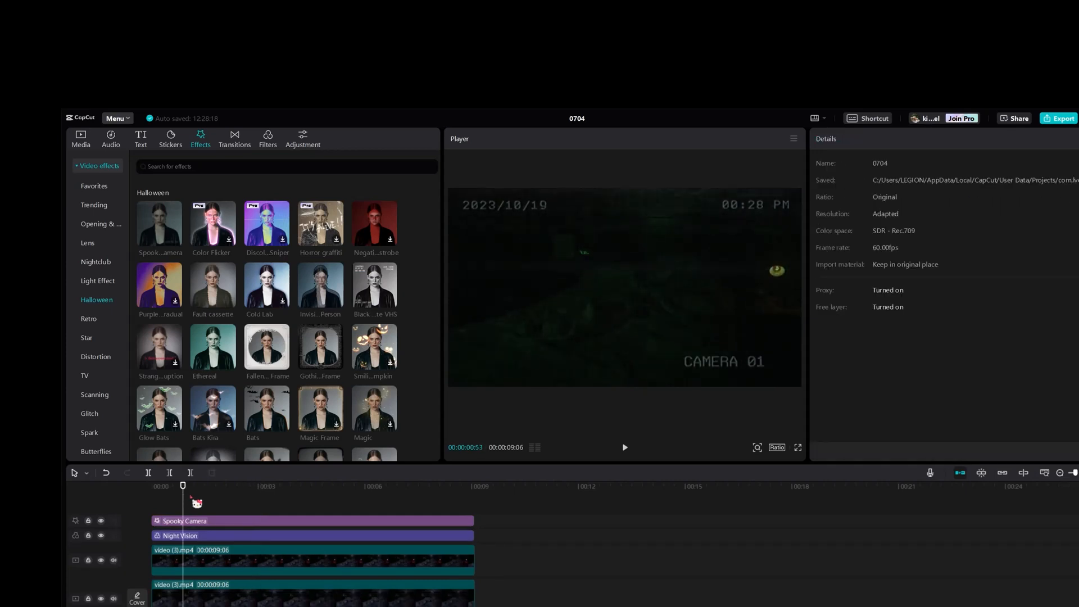
Revert the timeline to the plain bedroom clip with no effect or filter layers
{"action": "left_click", "coordinate": [624, 447]}
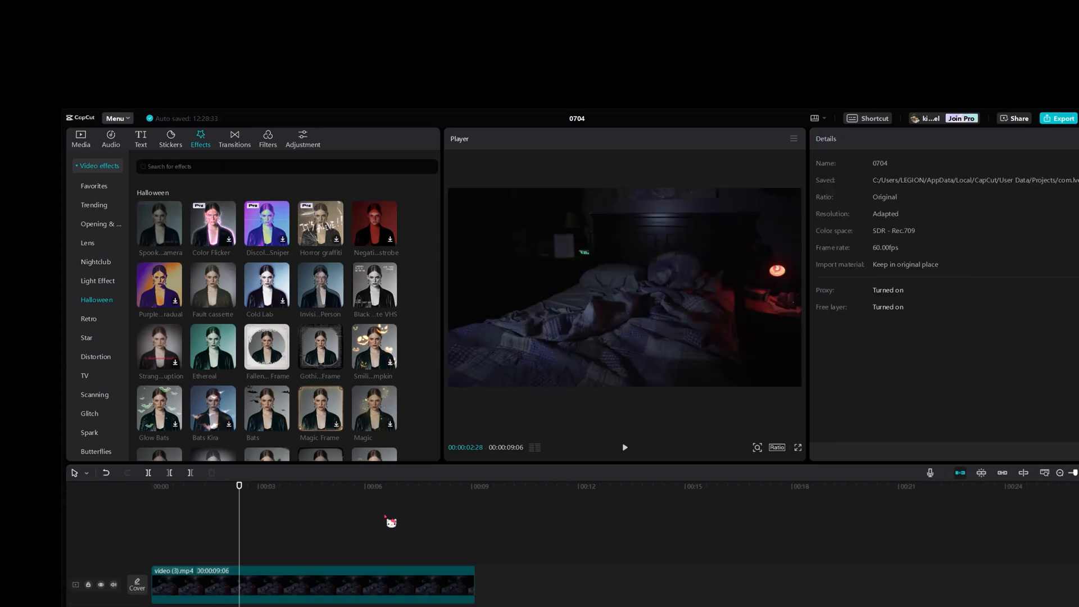
{"action": "mouse_move", "coordinate": [930, 596]}
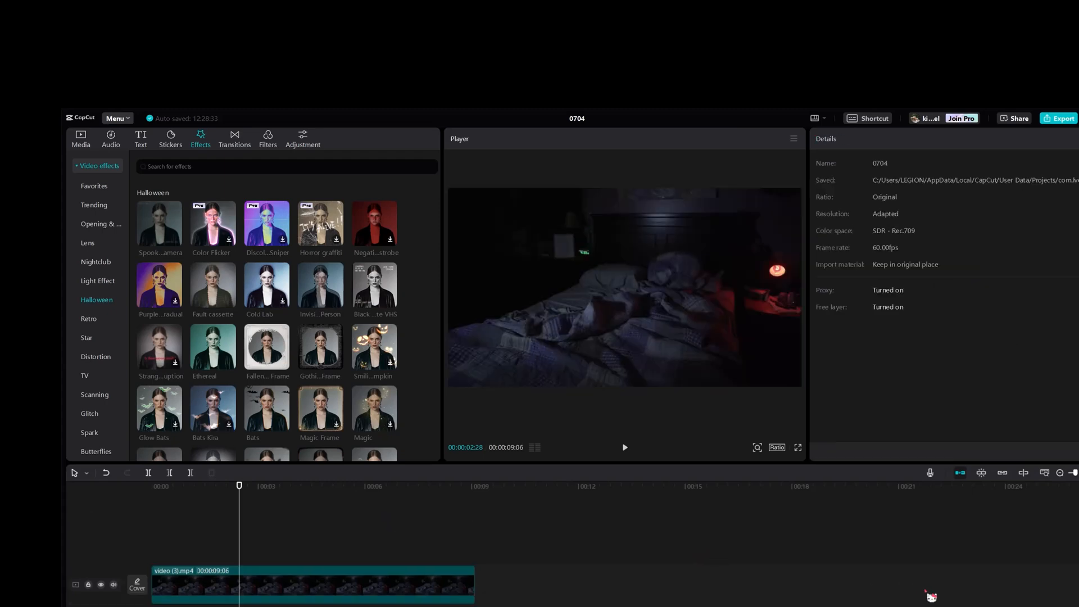